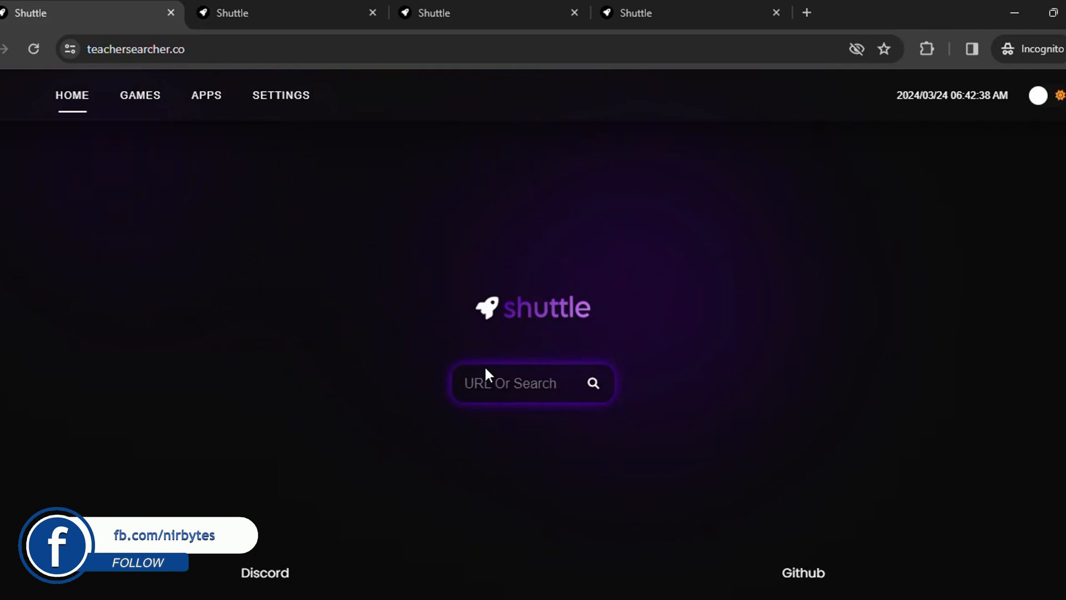
Step: Enter discord.com in the Shuttle home page's URL or search box
left_click(532, 383)
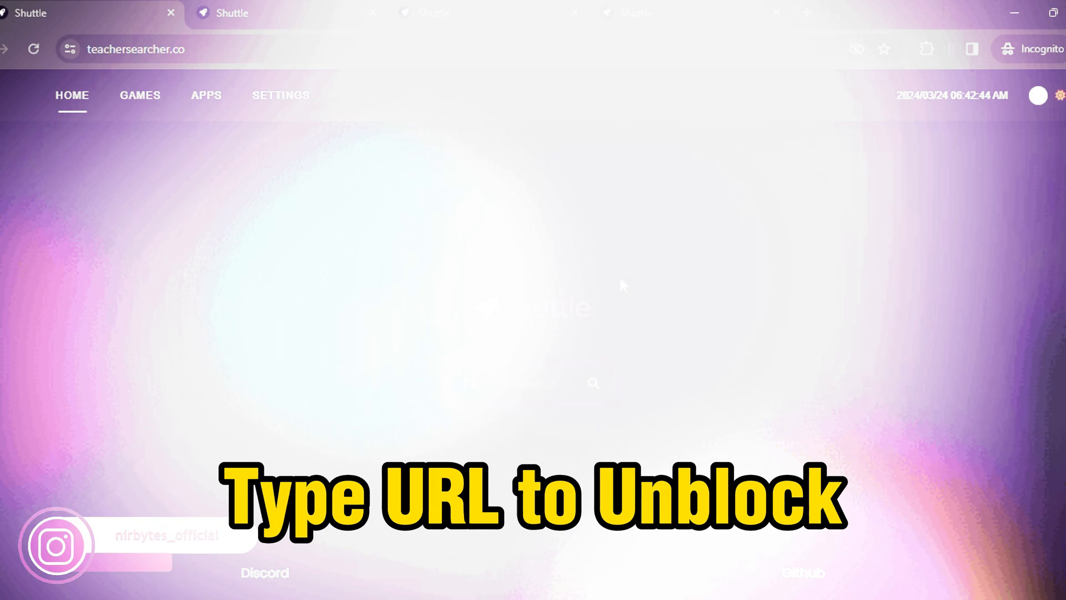
type("discord.com")
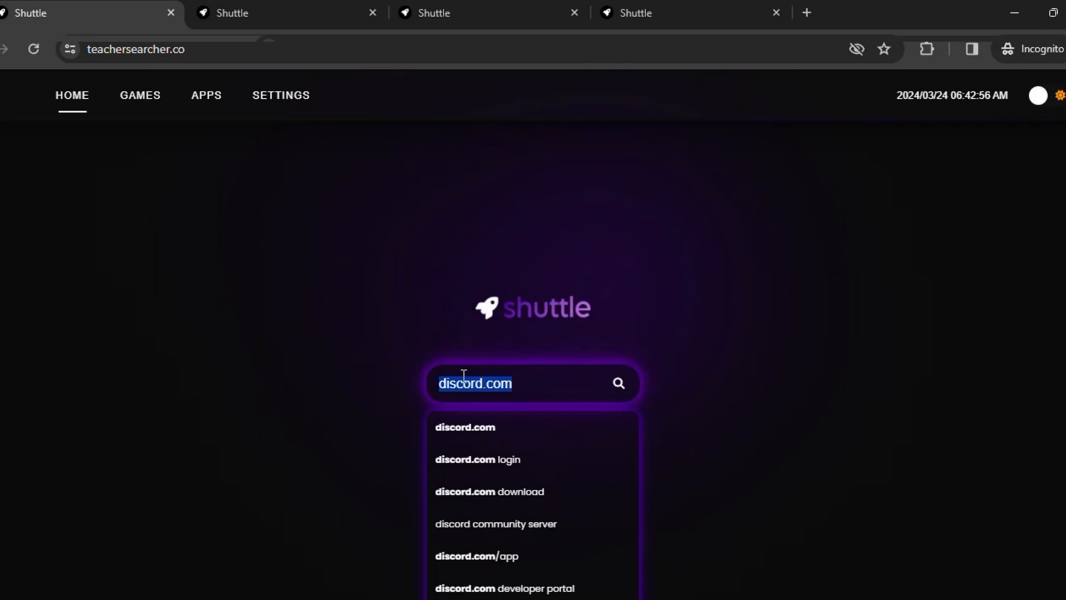
Step: Submit the address and view YouTube's home page loaded through the Shuttle proxy
type("y")
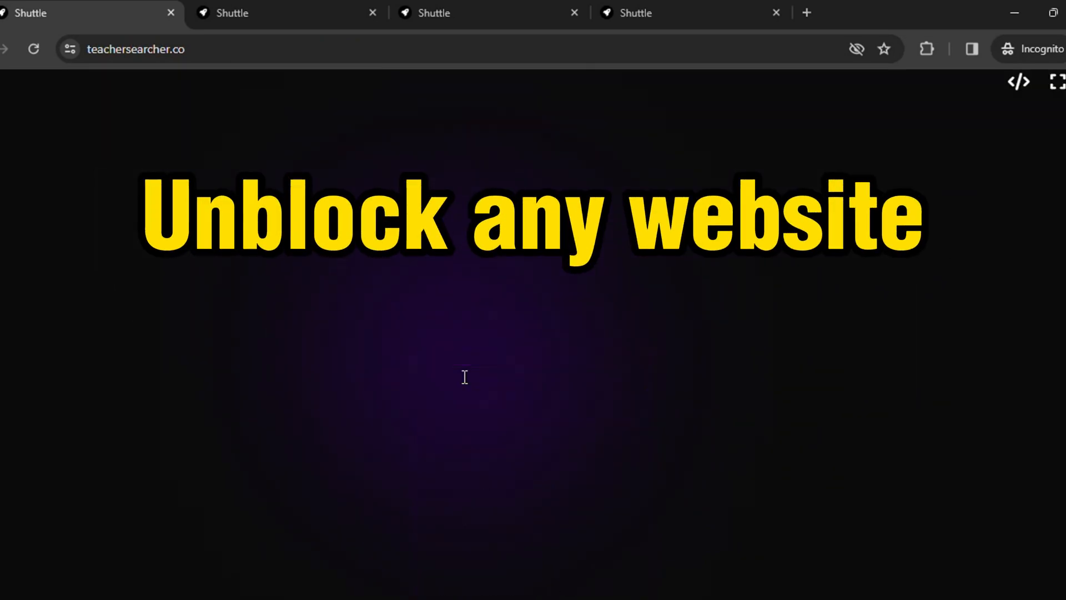
left_click(680, 12)
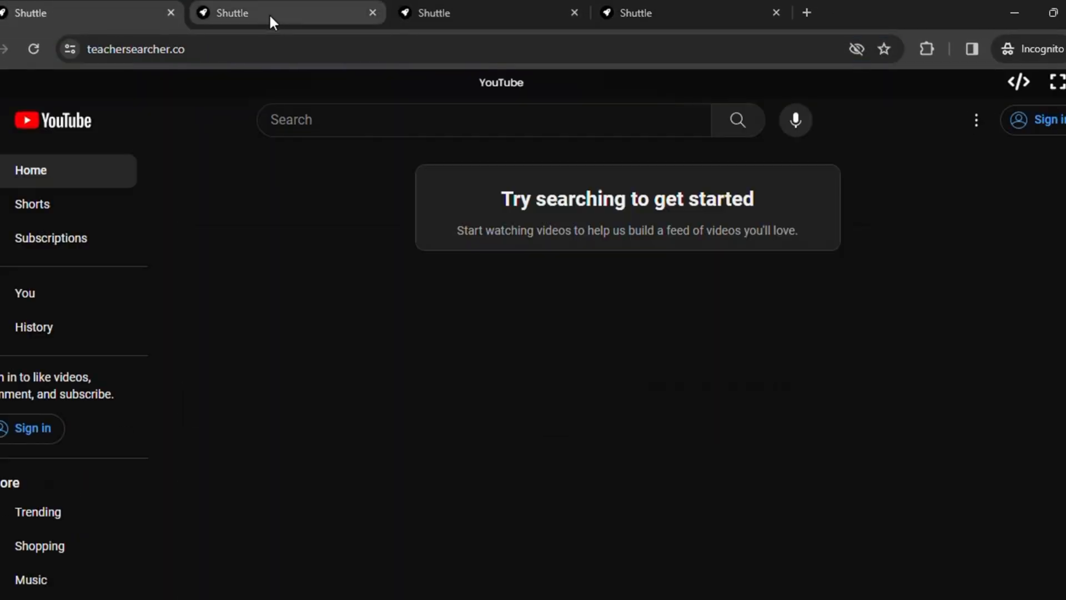
Step: Move to the third Shuttle tab showing an empty proxy home page
left_click(89, 12)
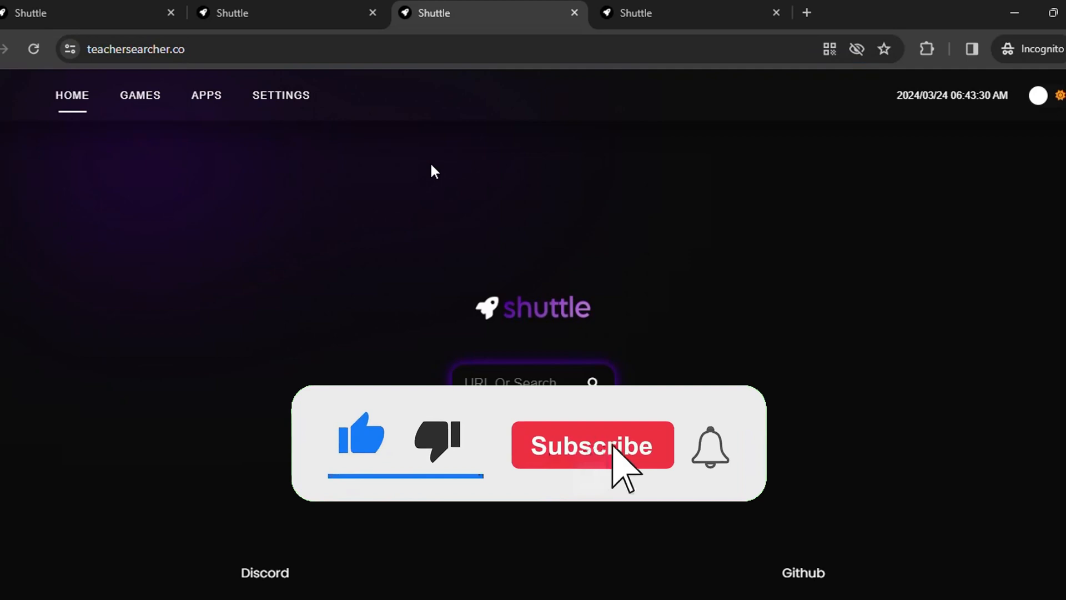
left_click(591, 445)
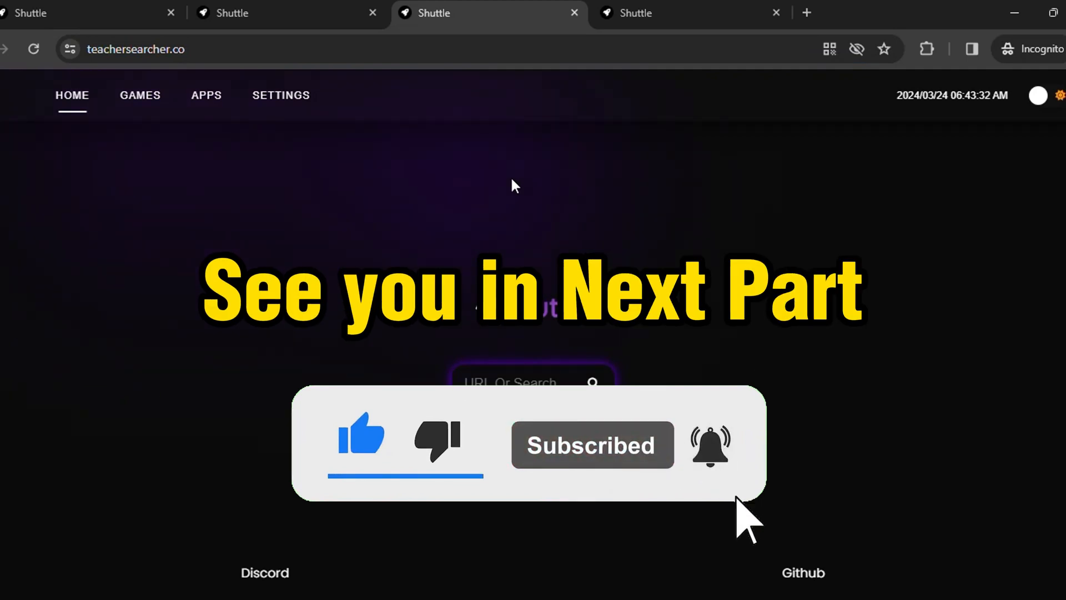